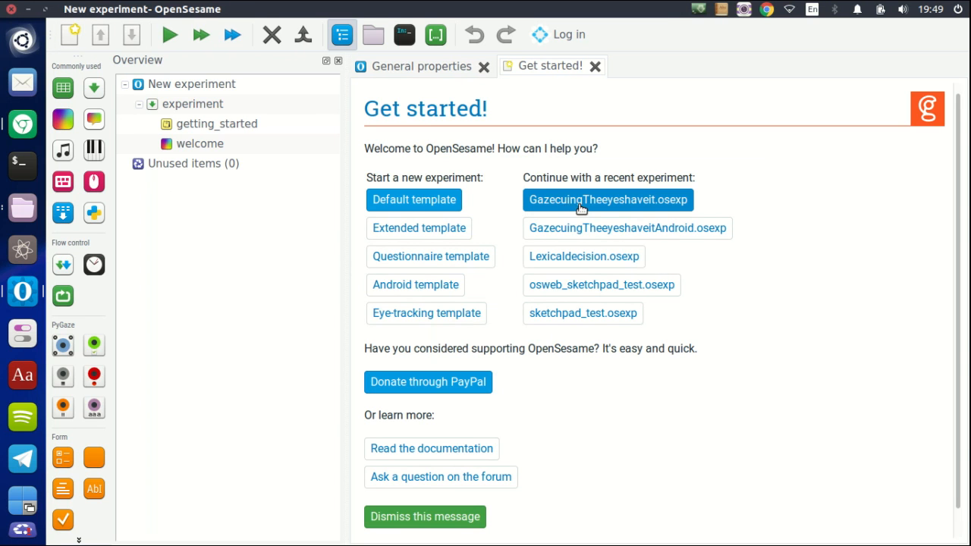
- Open GazecuingTheeyeshaveit.osexp from the recent experiments list
{"action": "left_click", "coordinate": [582, 200]}
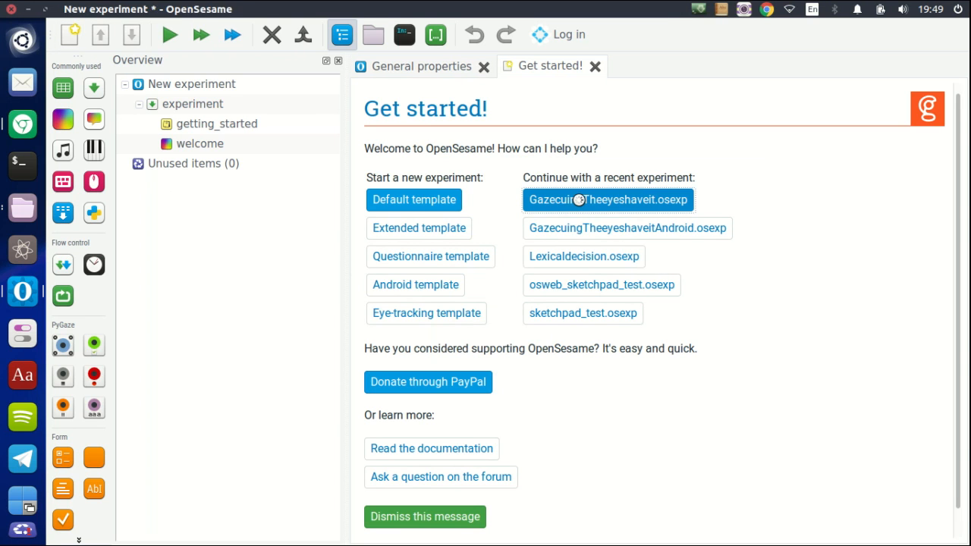
{"action": "left_click", "coordinate": [610, 200]}
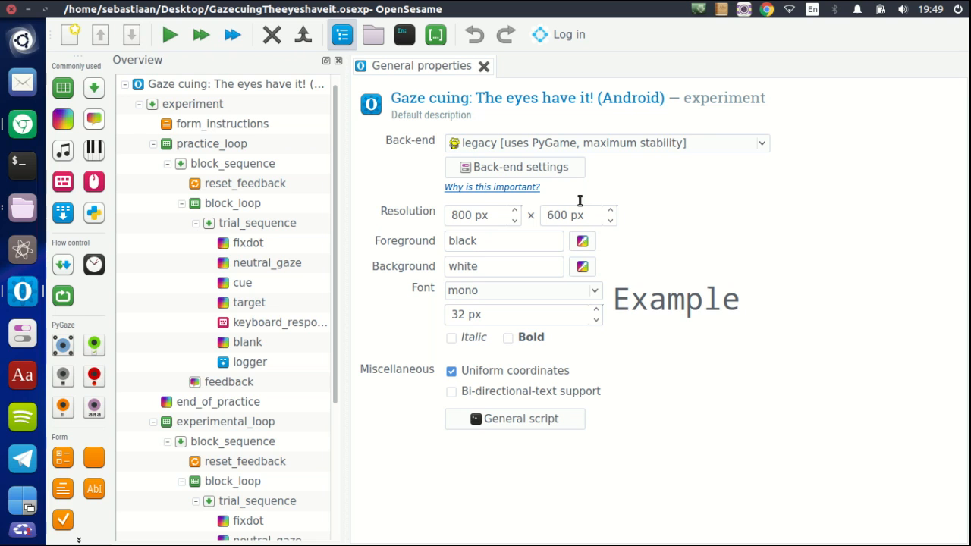
- View the cue sketchpad, then neutral_gaze's smiley face, and dismiss the image notice
{"action": "left_click", "coordinate": [243, 283]}
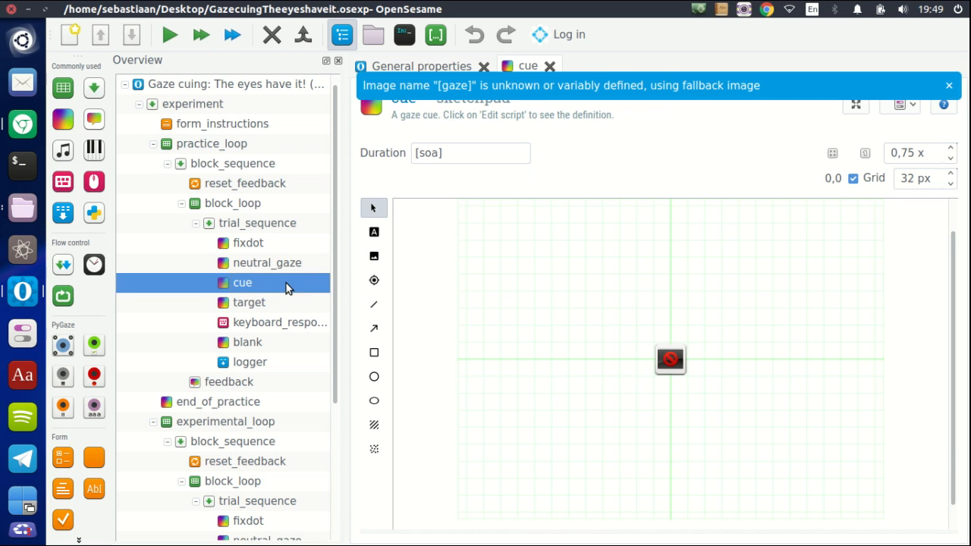
{"action": "left_click", "coordinate": [266, 263]}
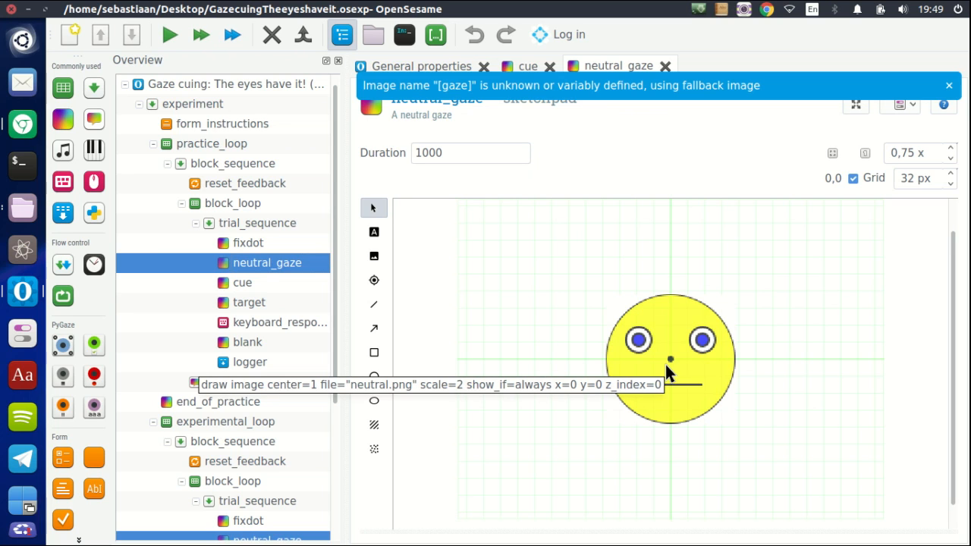
{"action": "left_click", "coordinate": [946, 84]}
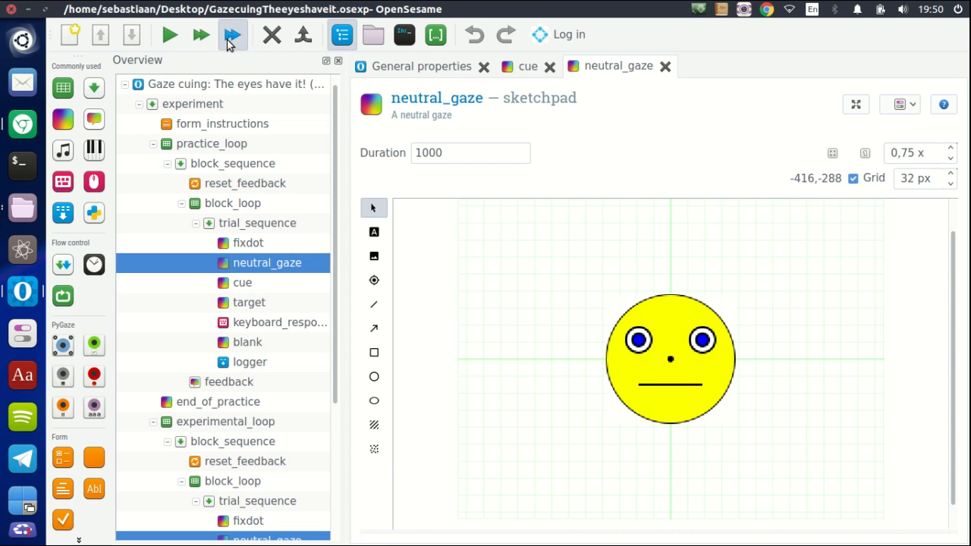
- Quick-run the experiment on the desktop, start the trials, then quit with Q
{"action": "left_click", "coordinate": [230, 35]}
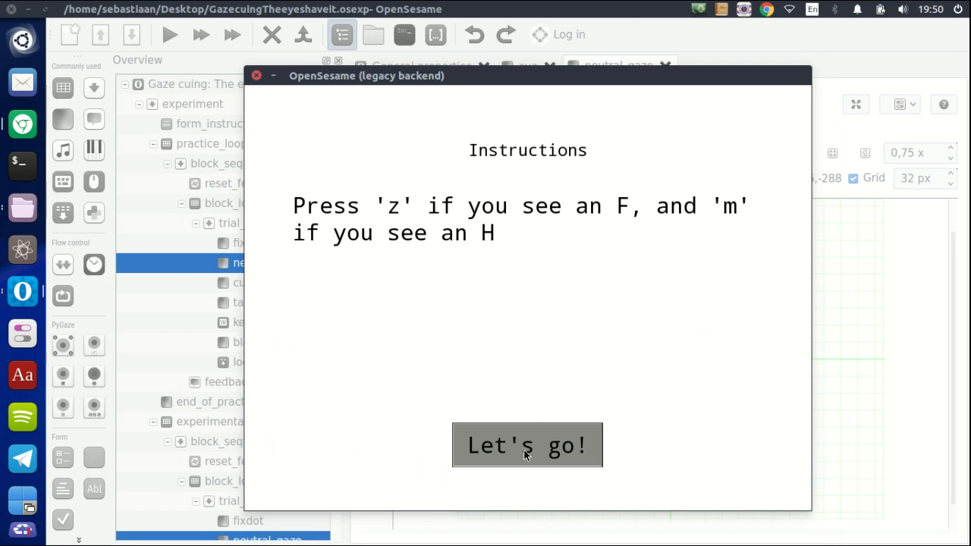
{"action": "left_click", "coordinate": [527, 446]}
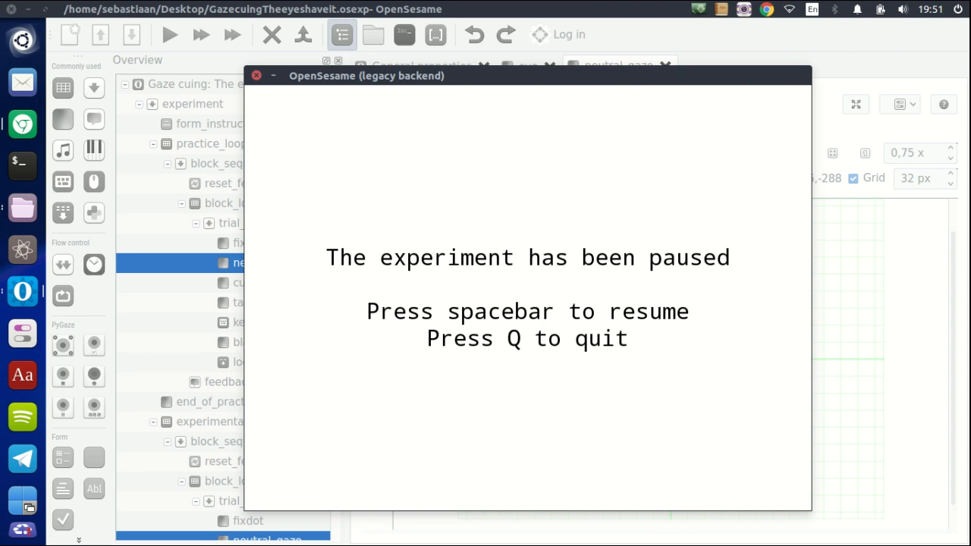
{"action": "key", "text": "q"}
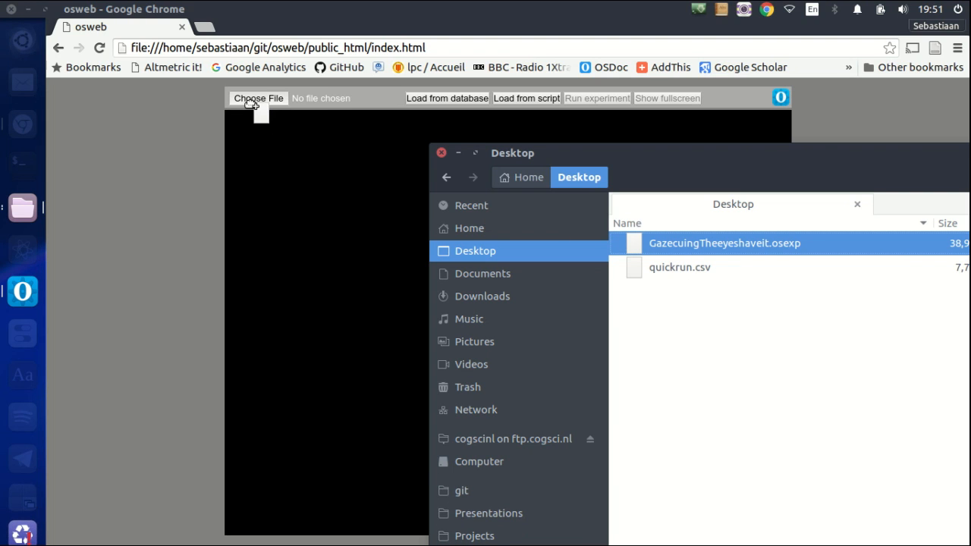
- Load GazecuingTheeyeshaveit.osexp from the Desktop into OSWeb
{"action": "double_click", "coordinate": [725, 243]}
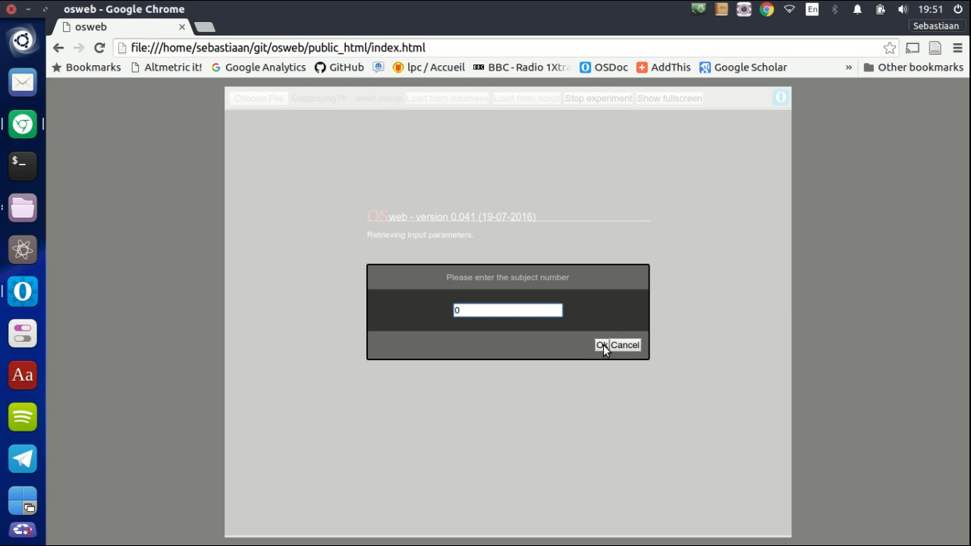
- Accept subject number 0, pass the start screen, and begin the trials
{"action": "left_click", "coordinate": [602, 345]}
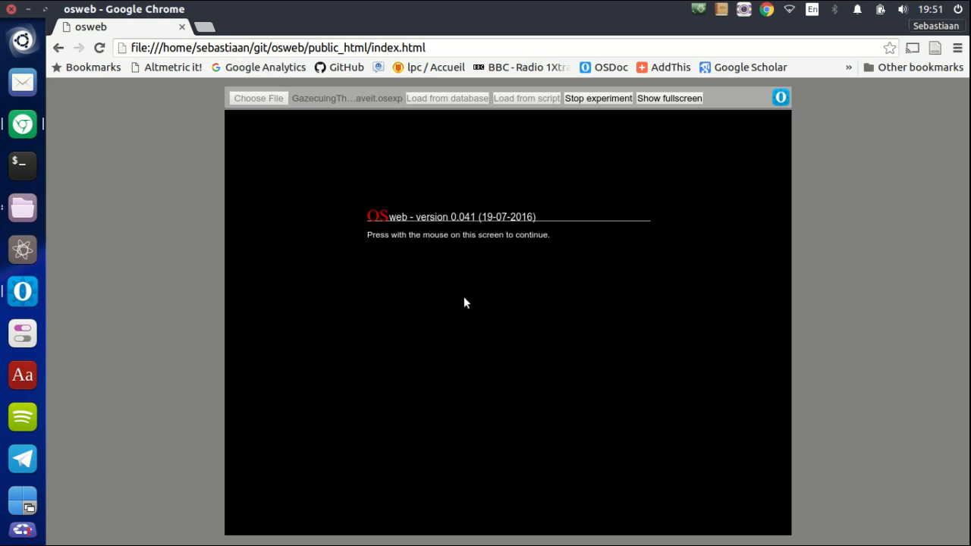
{"action": "left_click", "coordinate": [465, 304]}
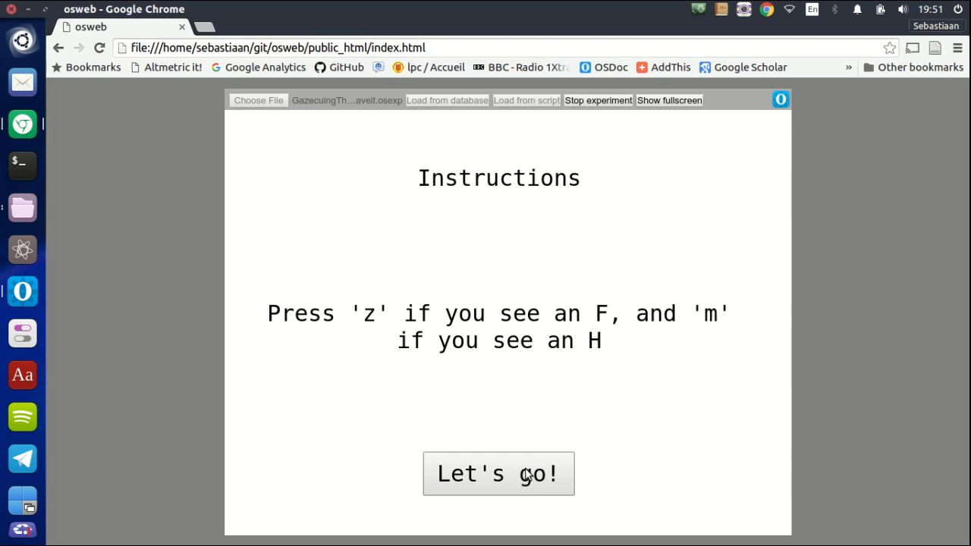
{"action": "left_click", "coordinate": [498, 474]}
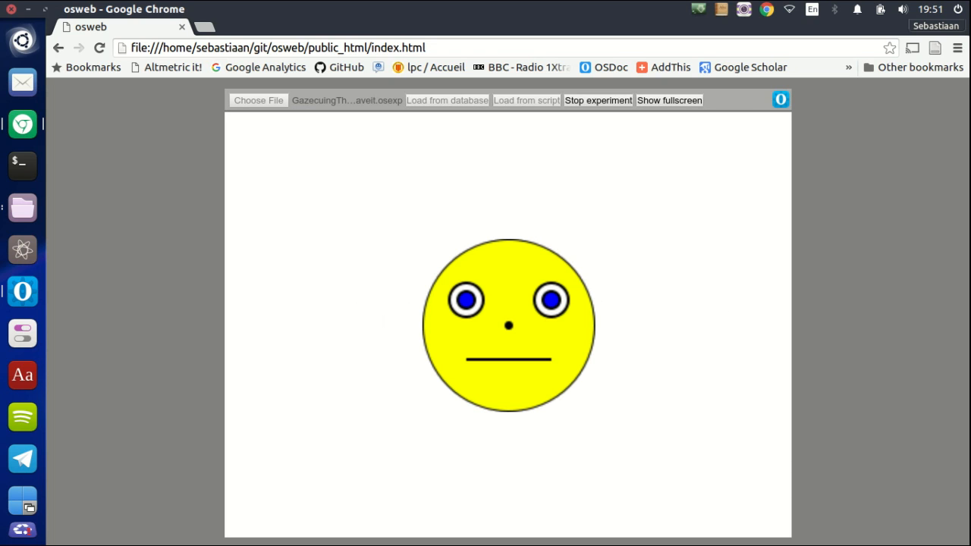